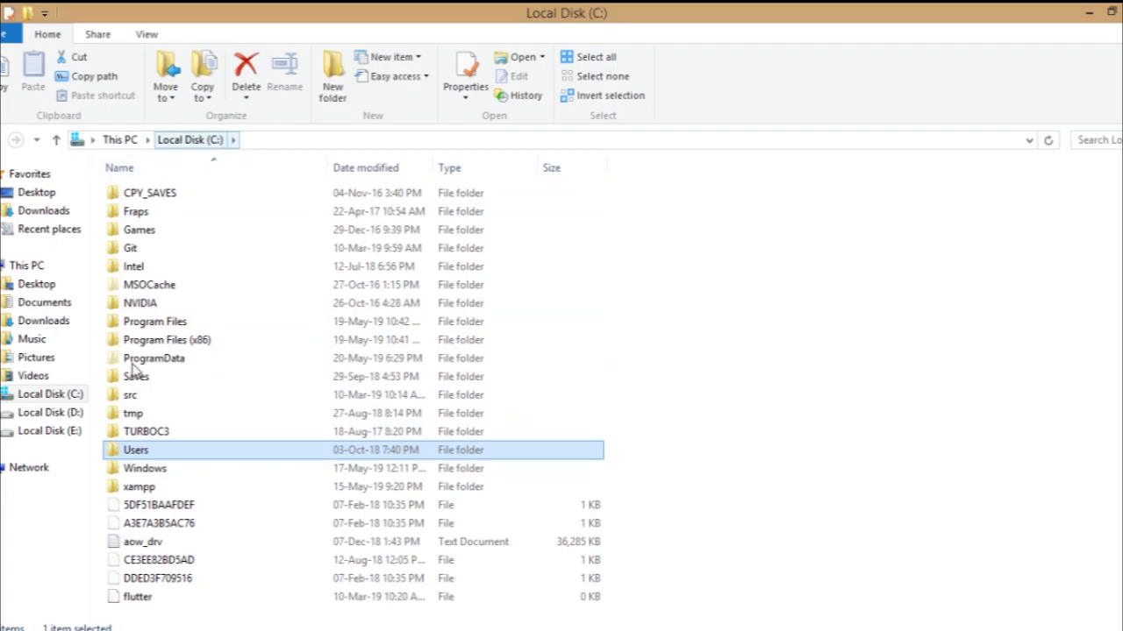
# - Navigate Users > Intel > AppData > Local > FortniteGame > Saved > Crashes
pyautogui.doubleClick(136, 450)
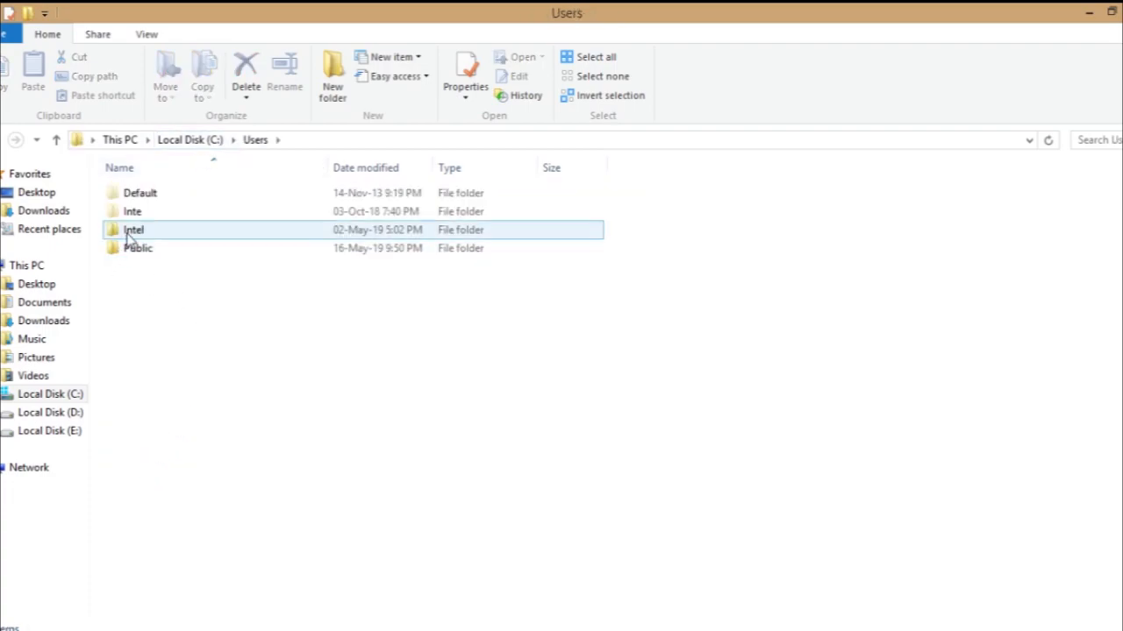
pyautogui.doubleClick(140, 192)
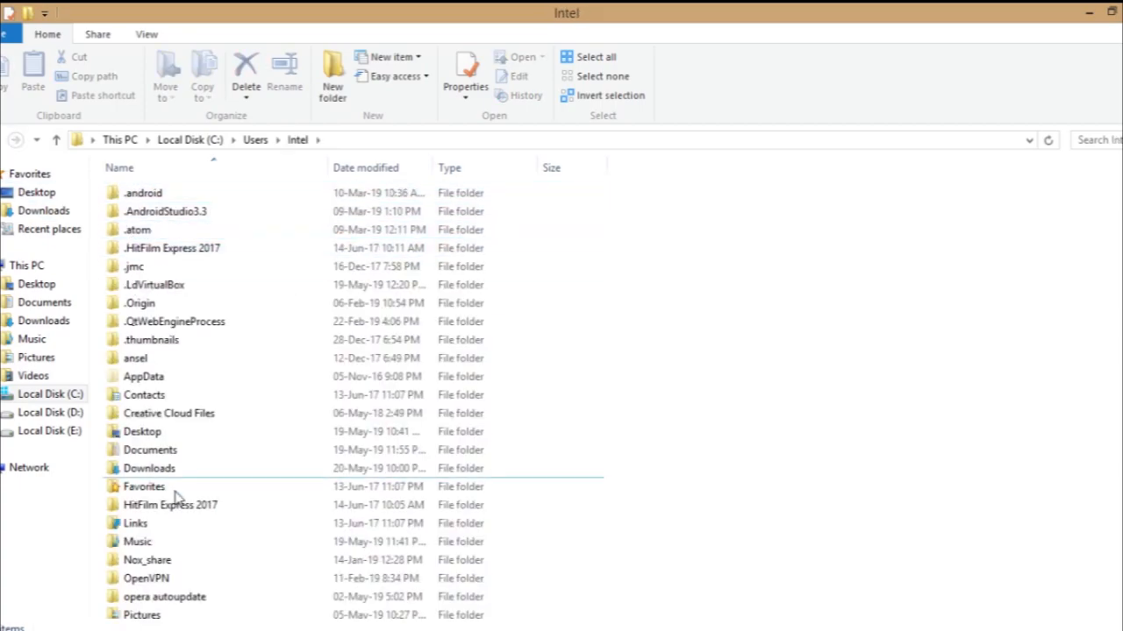
pyautogui.doubleClick(143, 377)
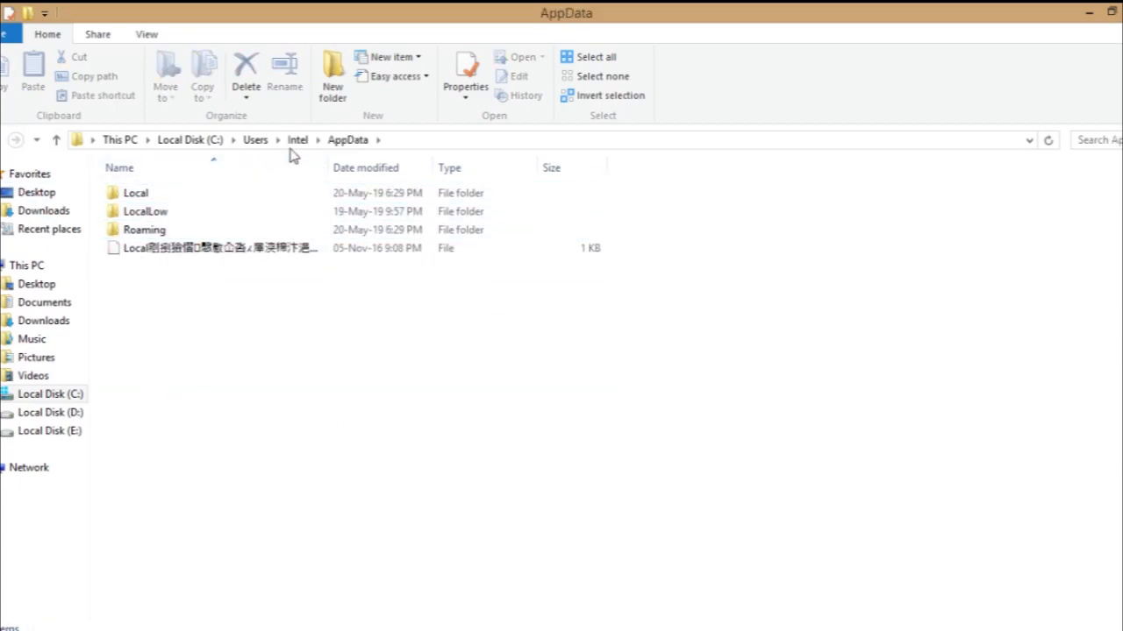
pyautogui.doubleClick(136, 192)
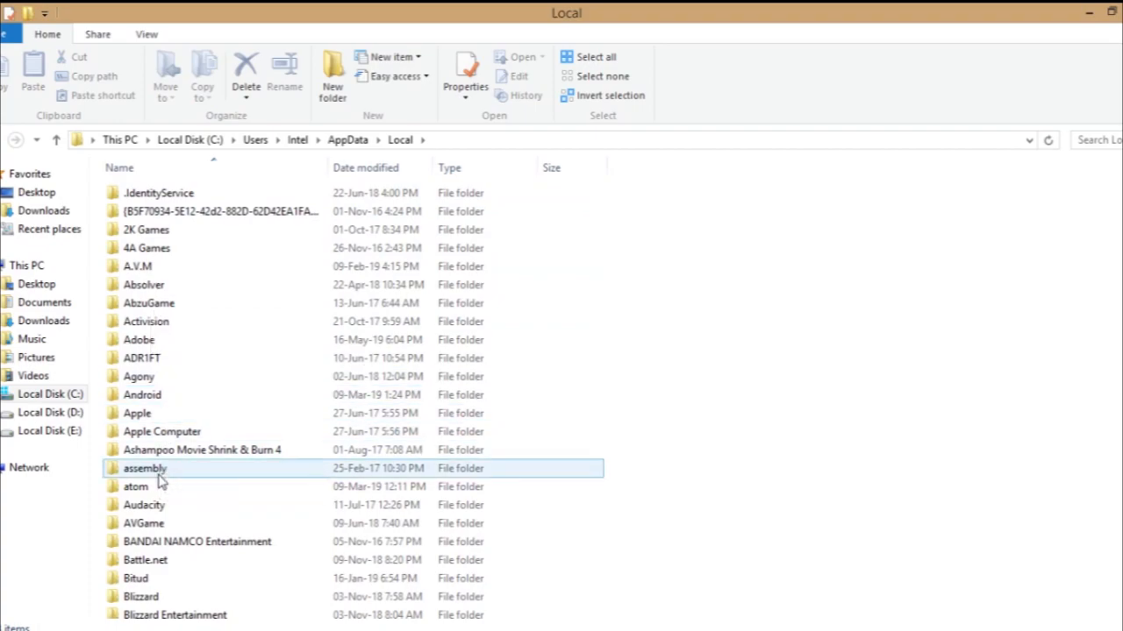
pyautogui.scroll(-3)
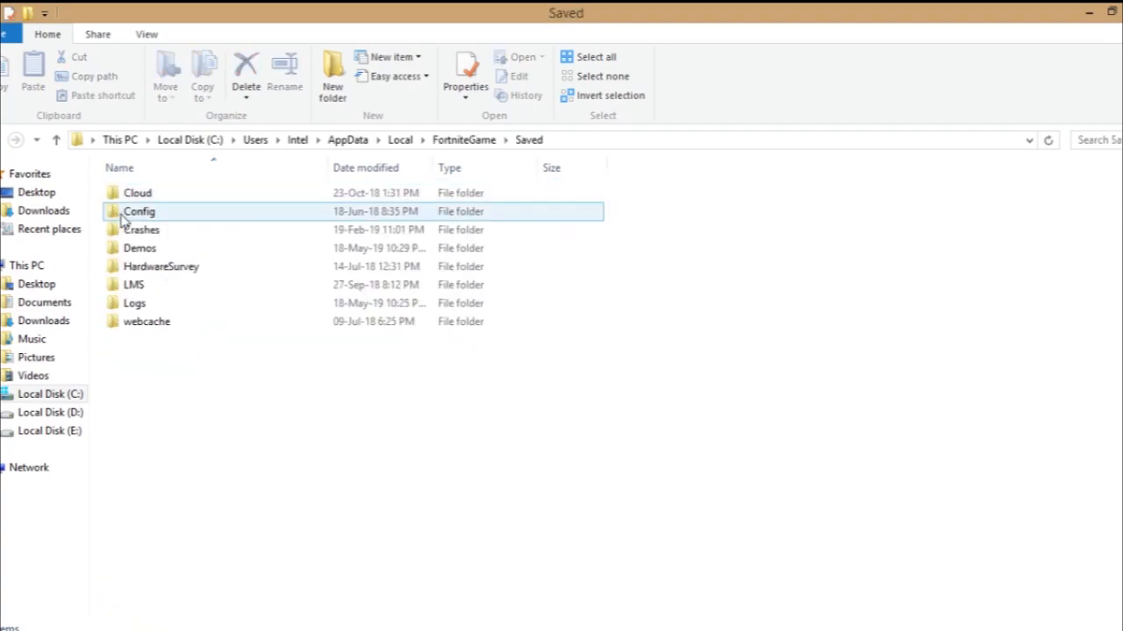
pyautogui.doubleClick(140, 230)
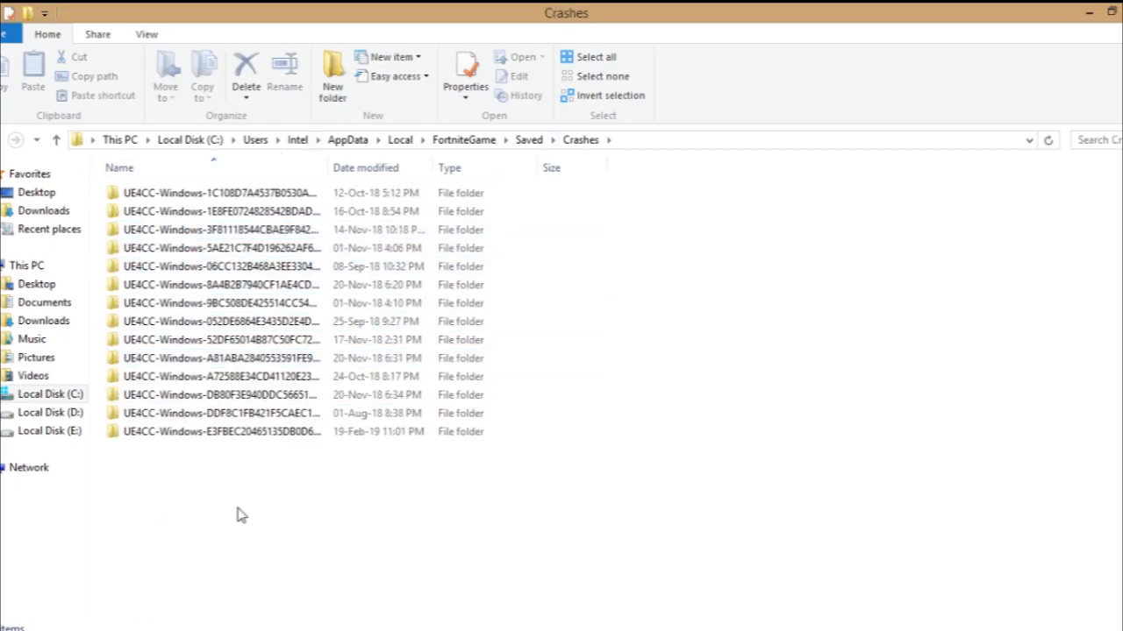
pyautogui.click(189, 139)
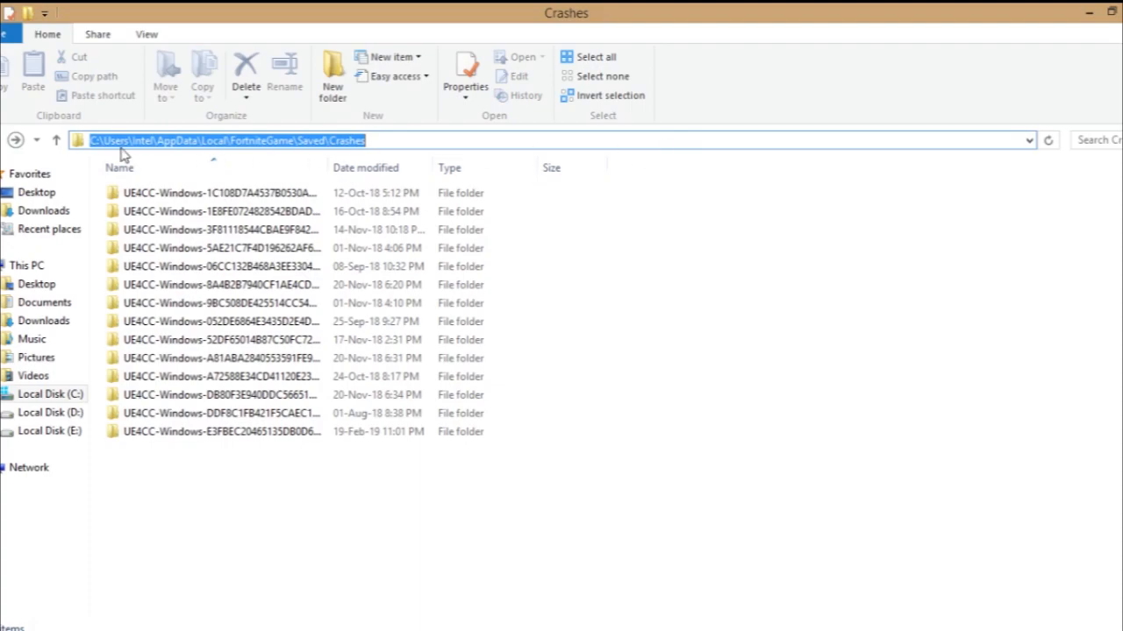
pyautogui.click(436, 140)
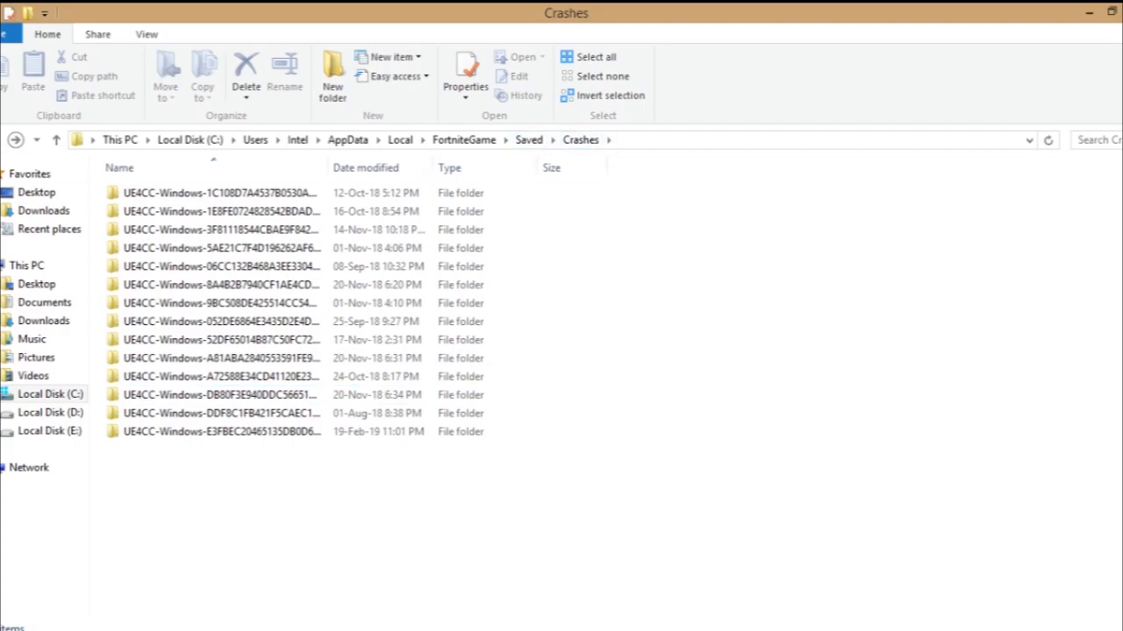
# - Delete all crash report folders and refresh to confirm the Crashes folder is empty
pyautogui.click(245, 75)
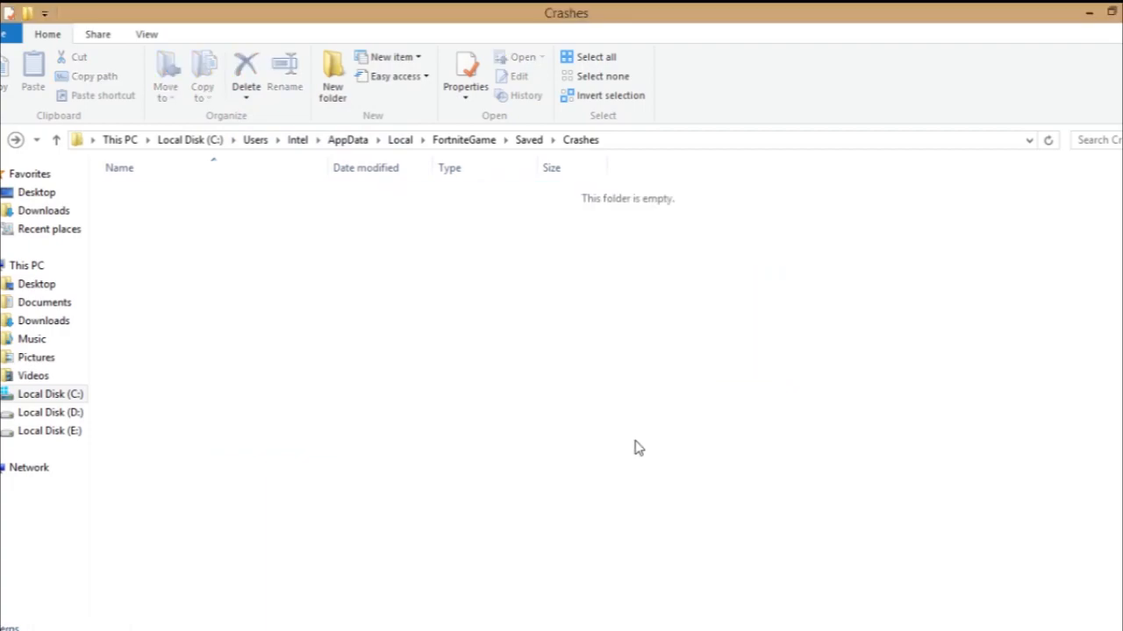
pyautogui.rightClick(638, 448)
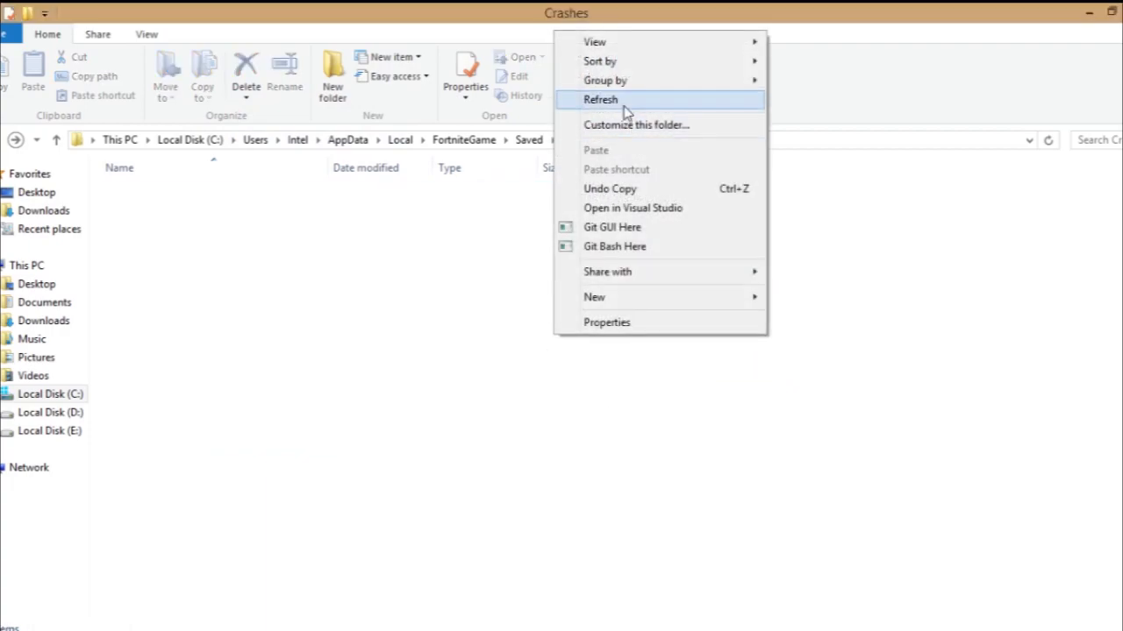
pyautogui.click(600, 99)
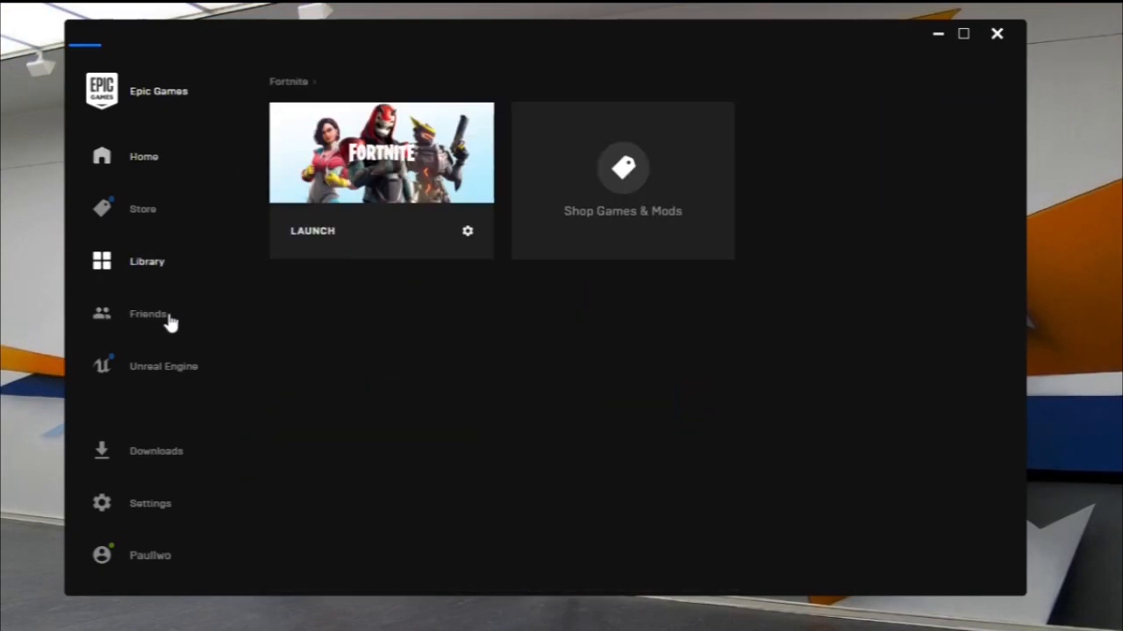
# - Start verifying Fortnite's files in Epic Games Launcher and show the task list
pyautogui.click(466, 230)
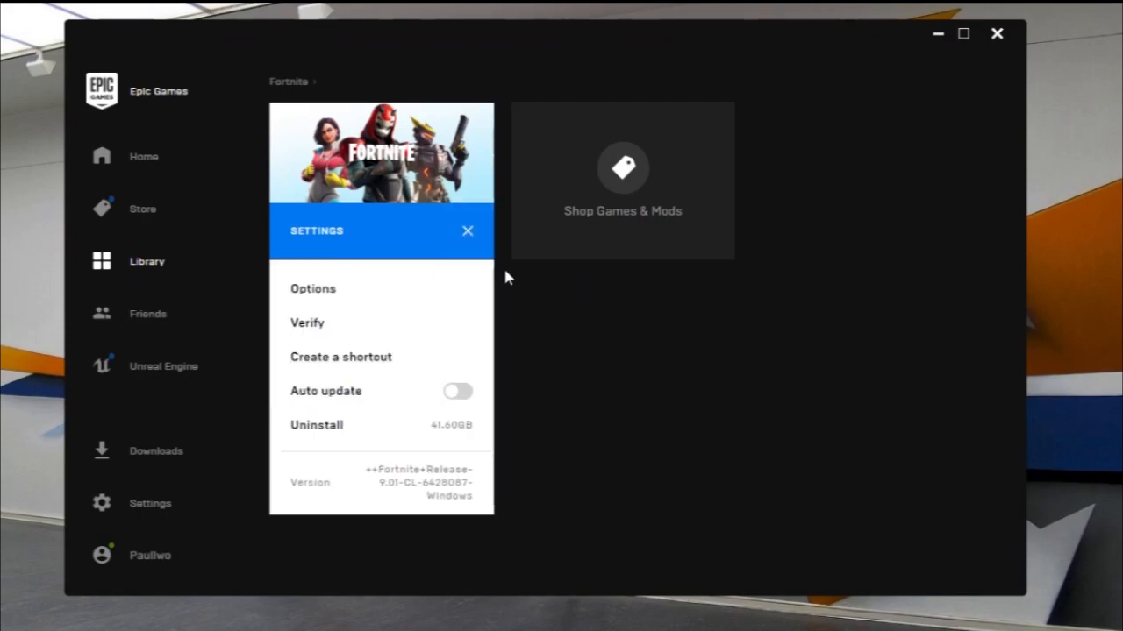
pyautogui.click(468, 231)
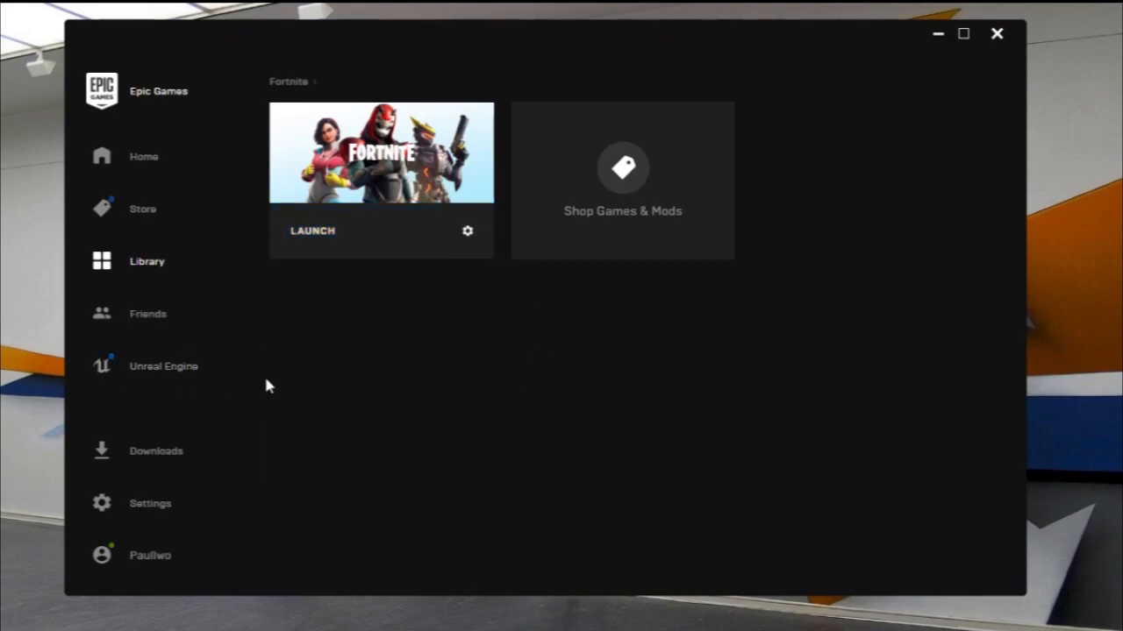
pyautogui.click(312, 230)
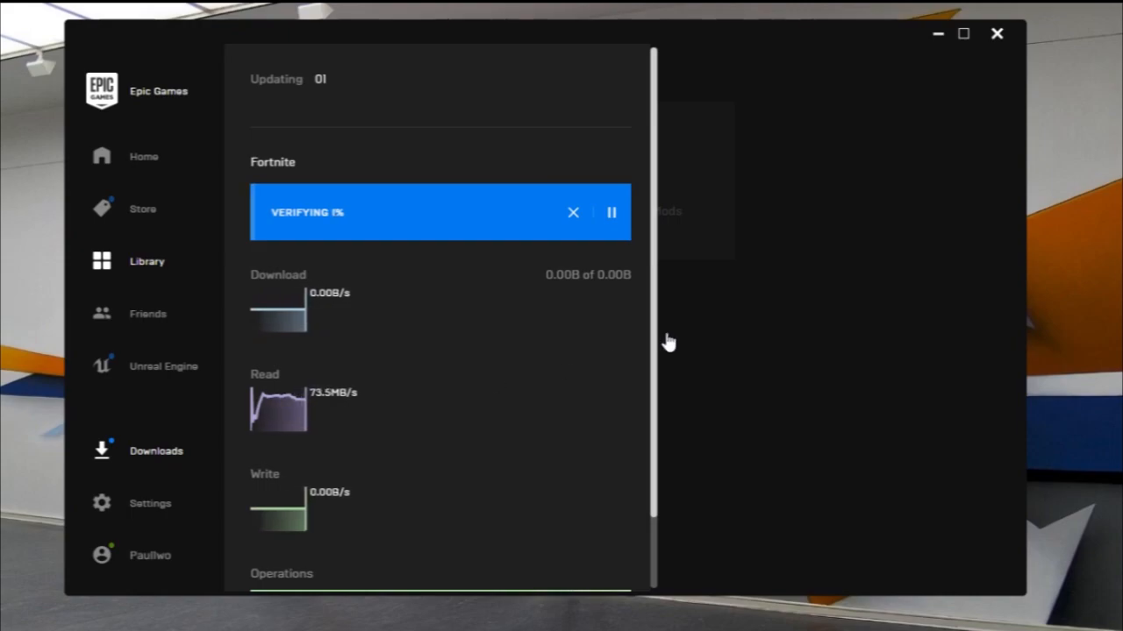
# - Wait for Fortnite verification to finish until the launcher shows 'You have no tasks'
pyautogui.click(573, 212)
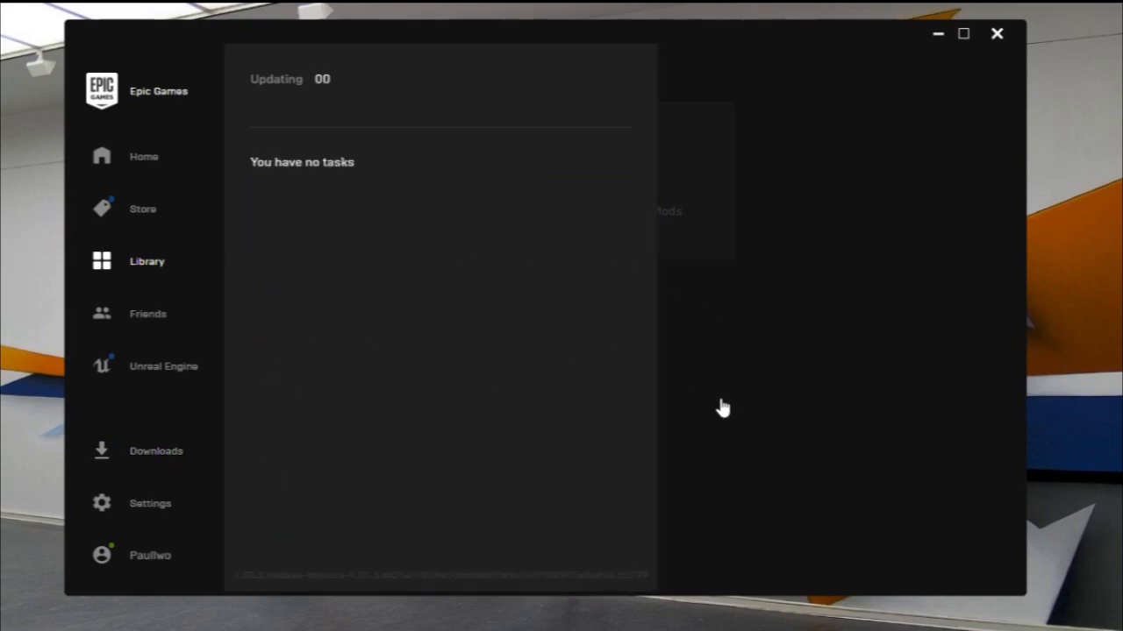